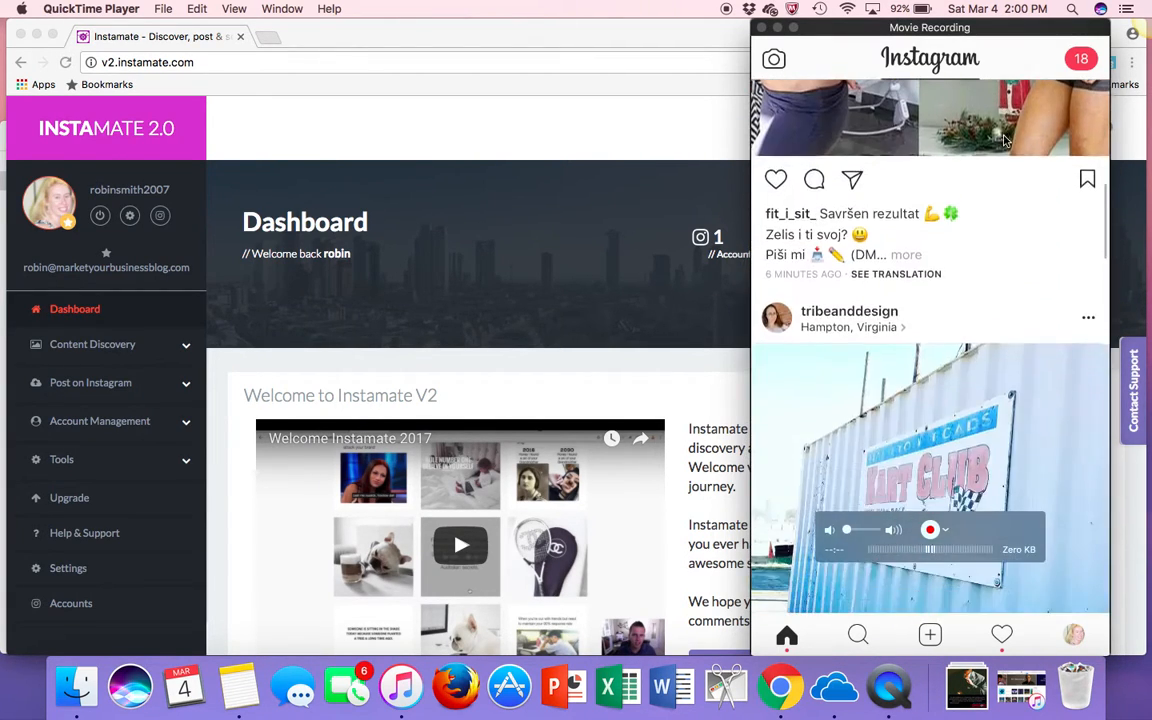
# Scroll the mirrored Instagram feed to the top so the Stories row shows.
pyautogui.scroll(-3)
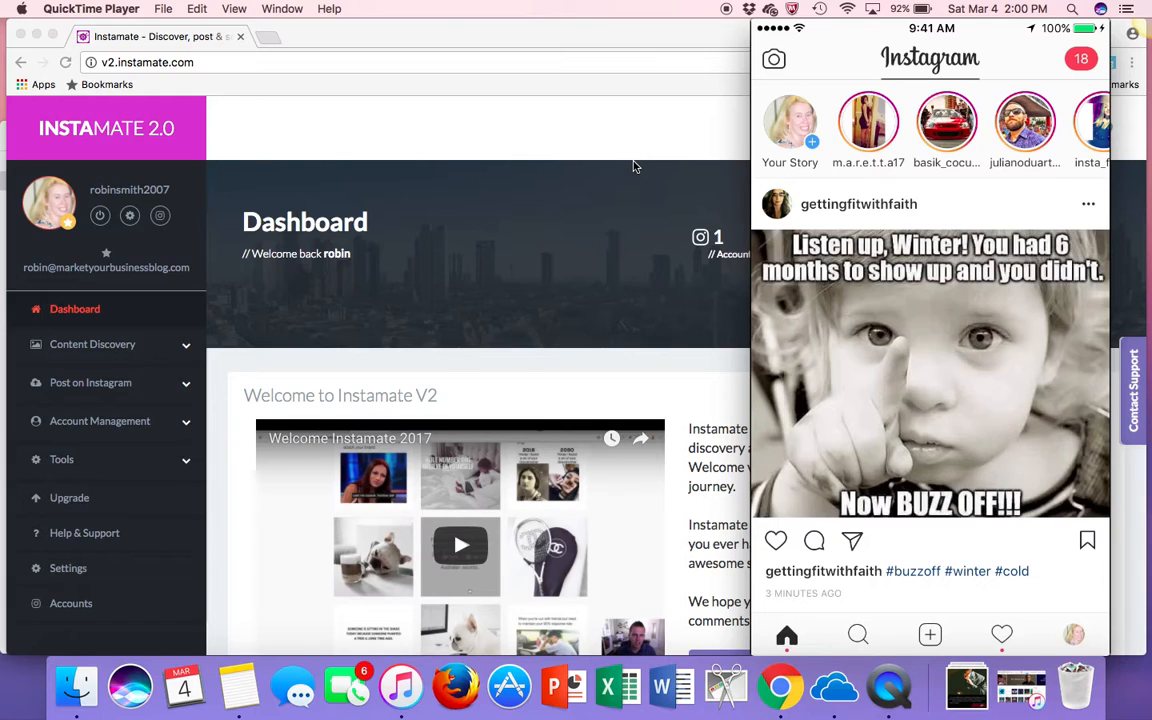
pyautogui.moveTo(640, 347)
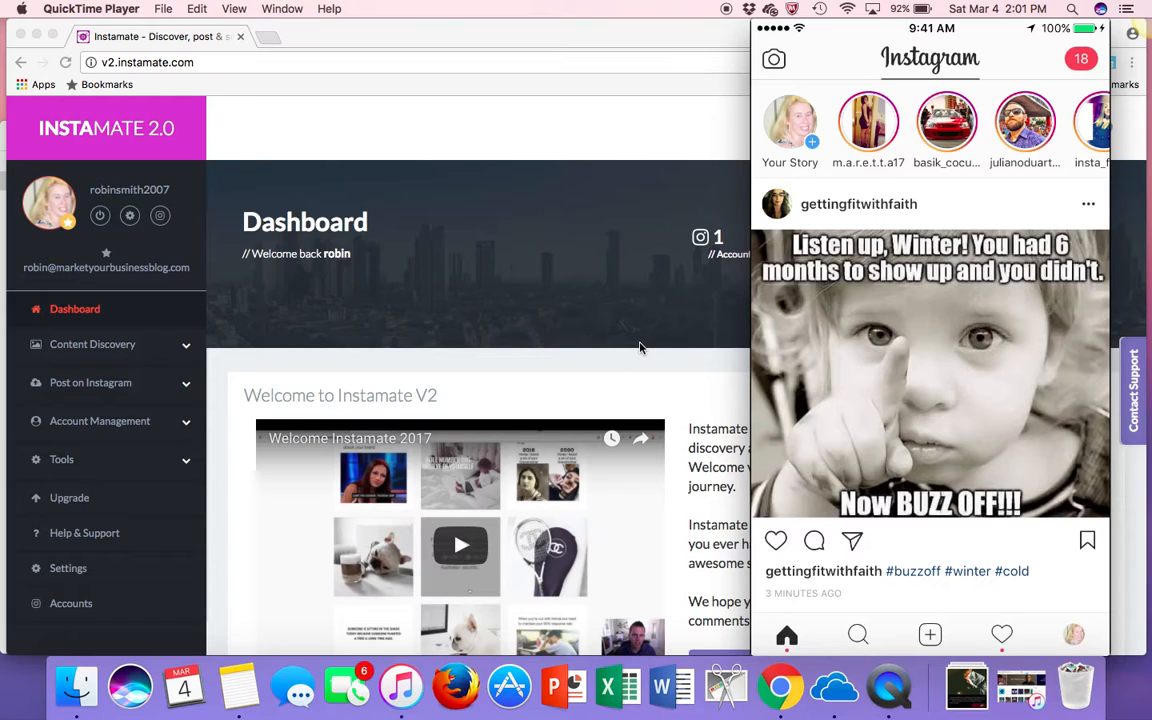
pyautogui.moveTo(530, 221)
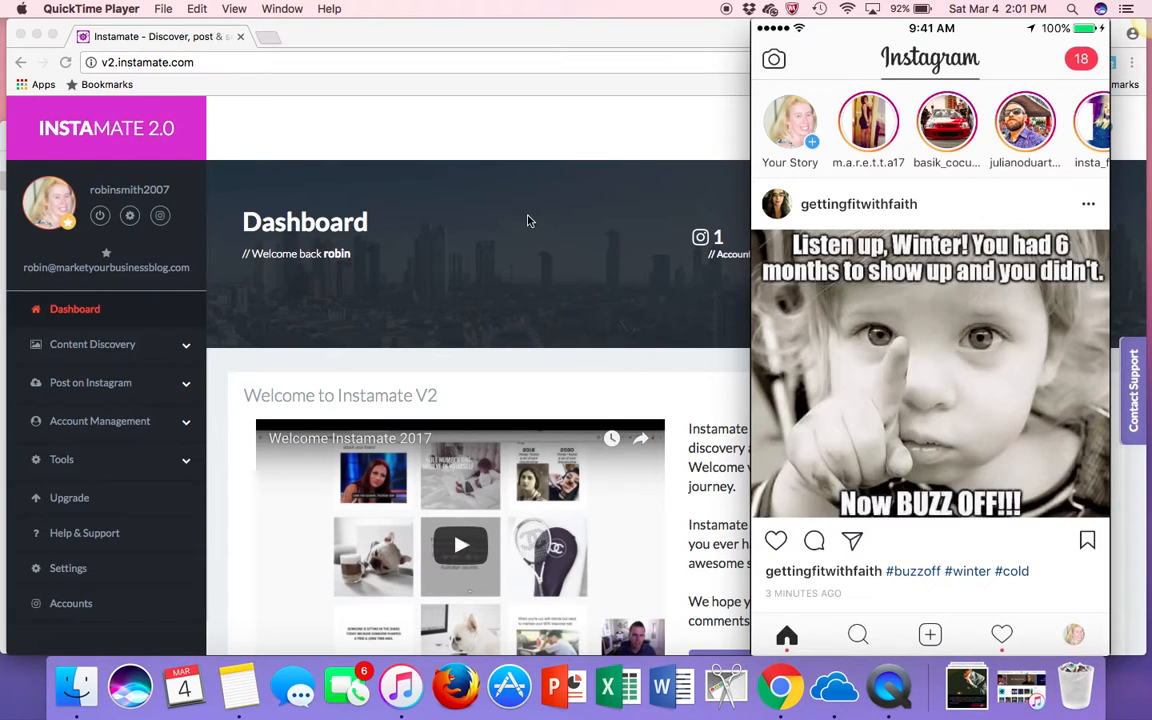
pyautogui.moveTo(517, 226)
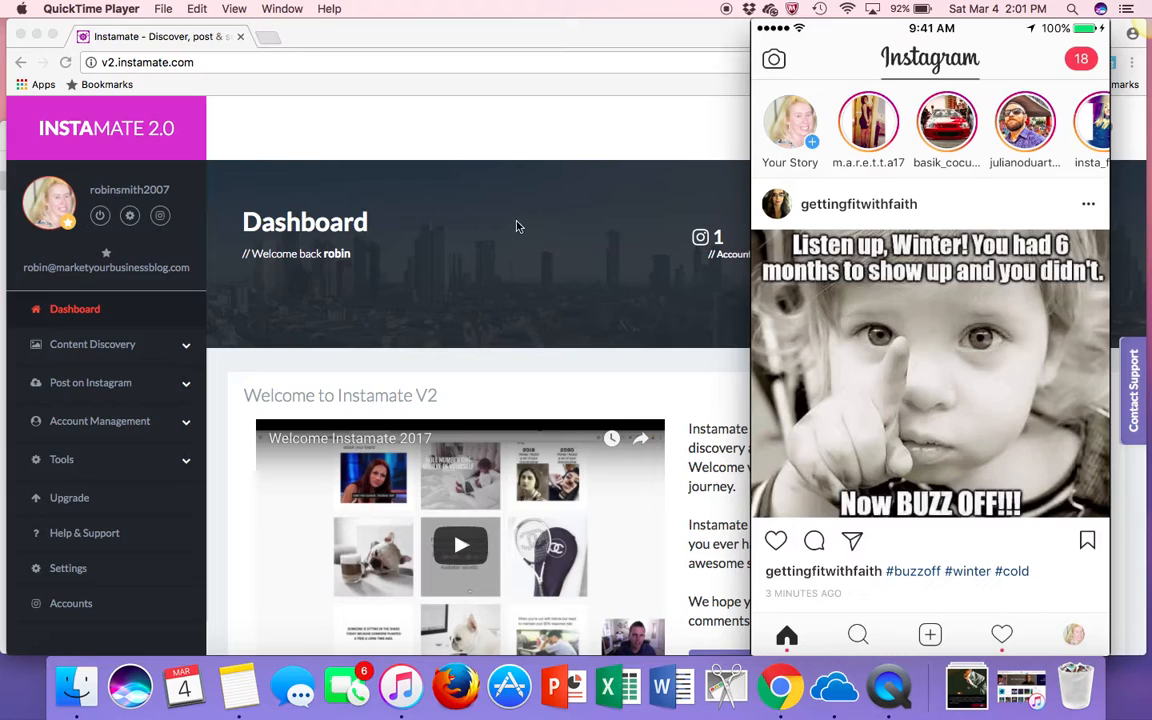
pyautogui.moveTo(180, 147)
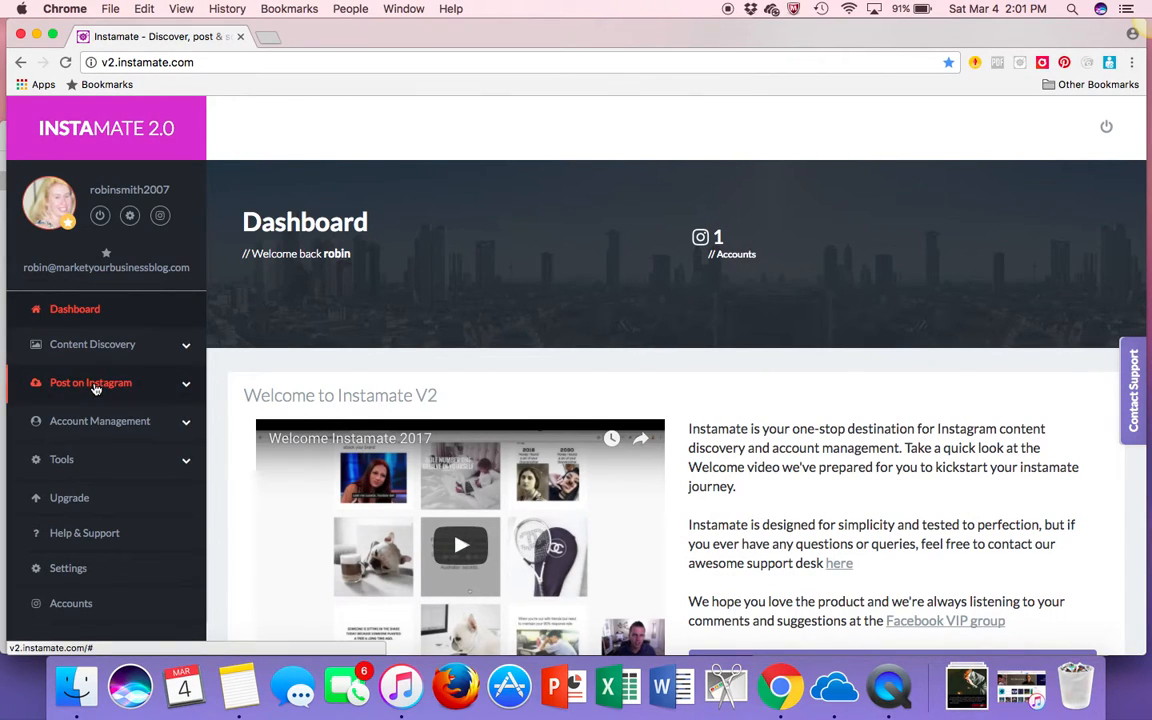
# Start an Instagram Stories post and upload Stories_Pic1.jpg, the star image, from the Desktop.
pyautogui.click(90, 382)
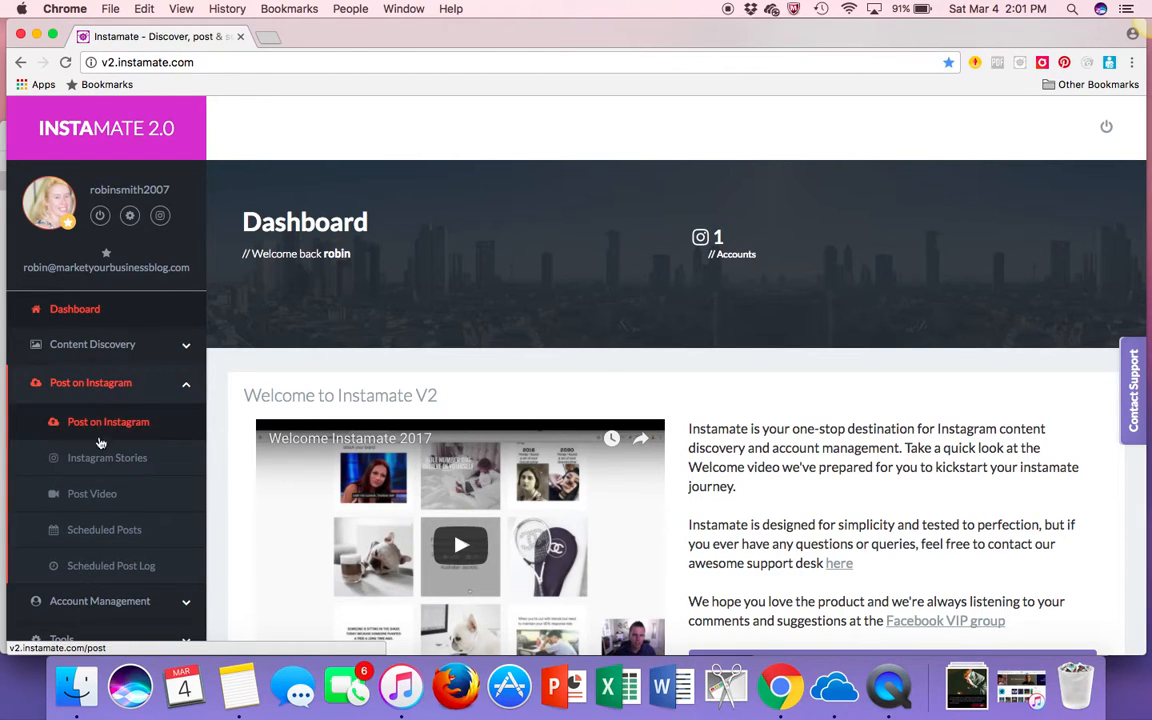
pyautogui.click(107, 457)
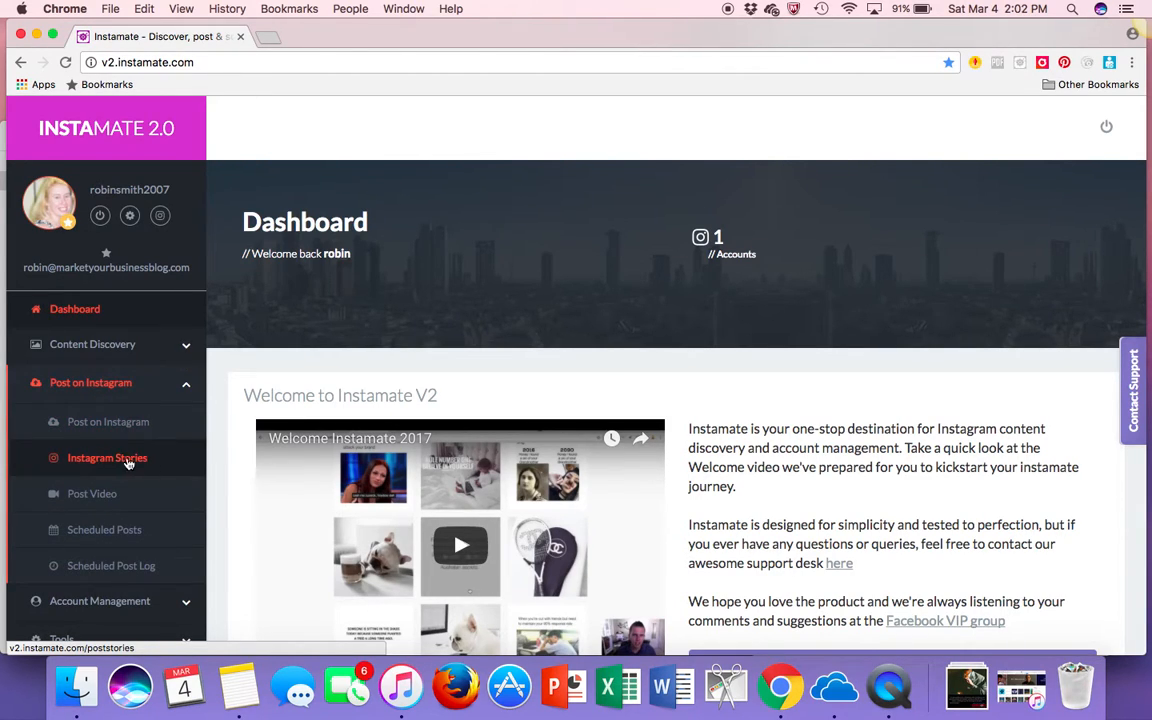
pyautogui.click(107, 457)
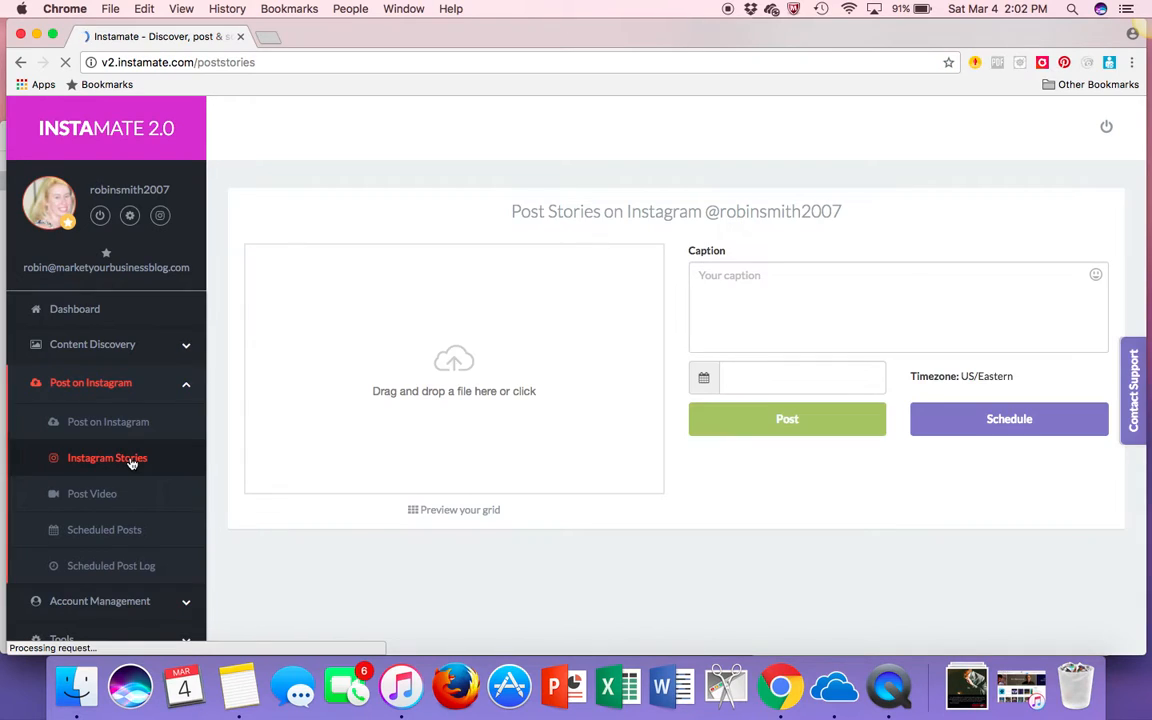
pyautogui.click(453, 370)
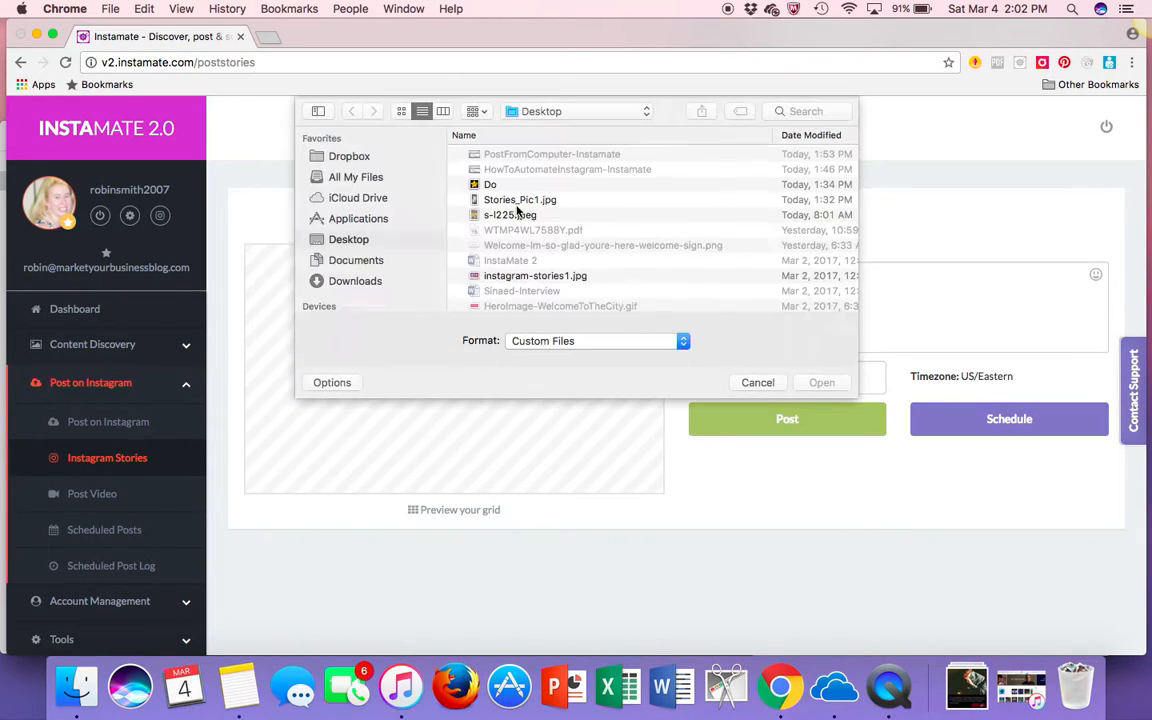
pyautogui.click(821, 382)
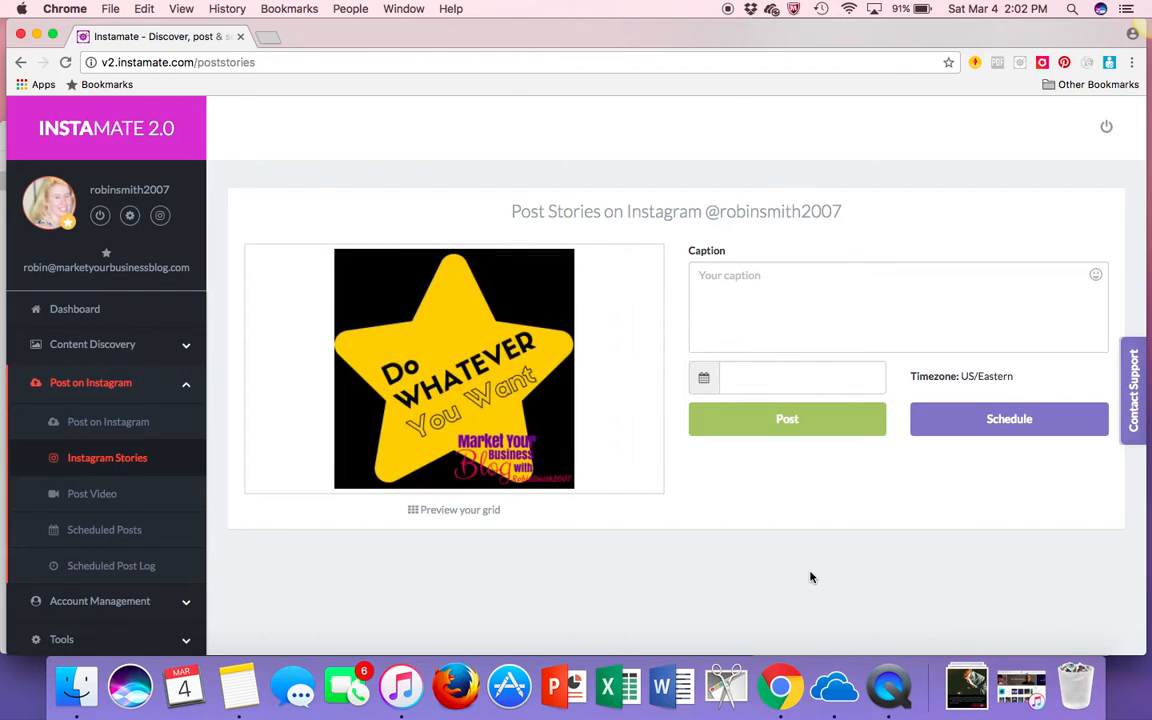
# Caption the story "This is my motto for the weekend! Are you with me?".
pyautogui.click(810, 305)
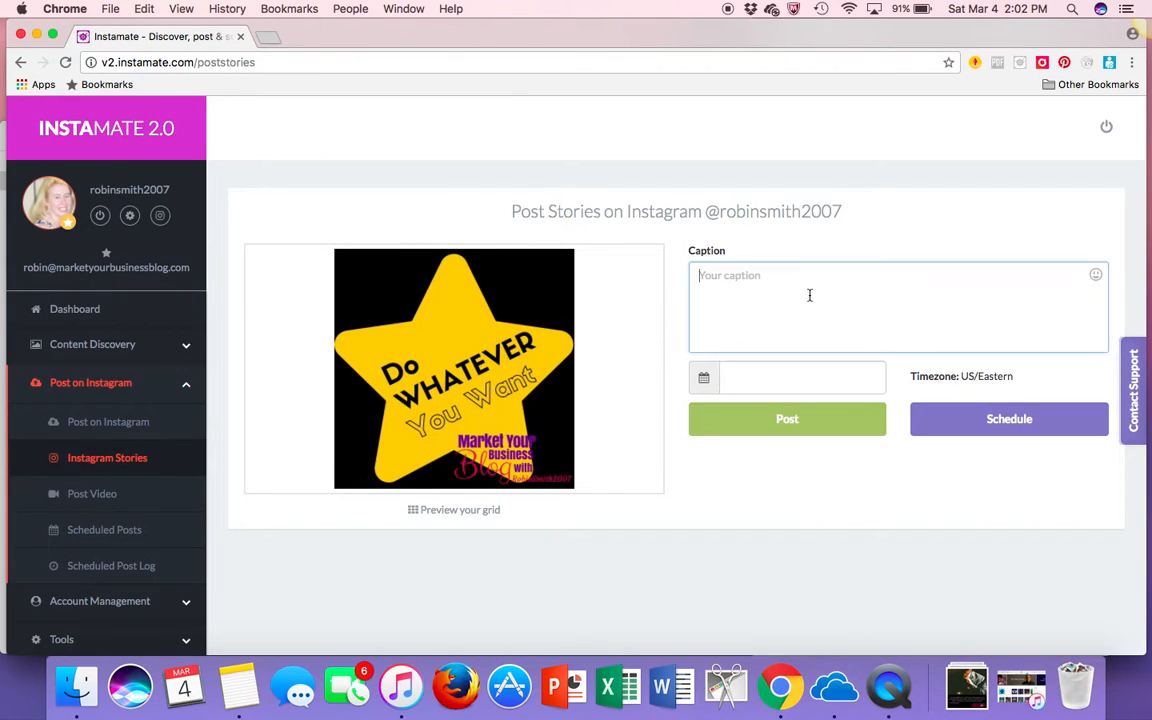
pyautogui.write('This is my m')
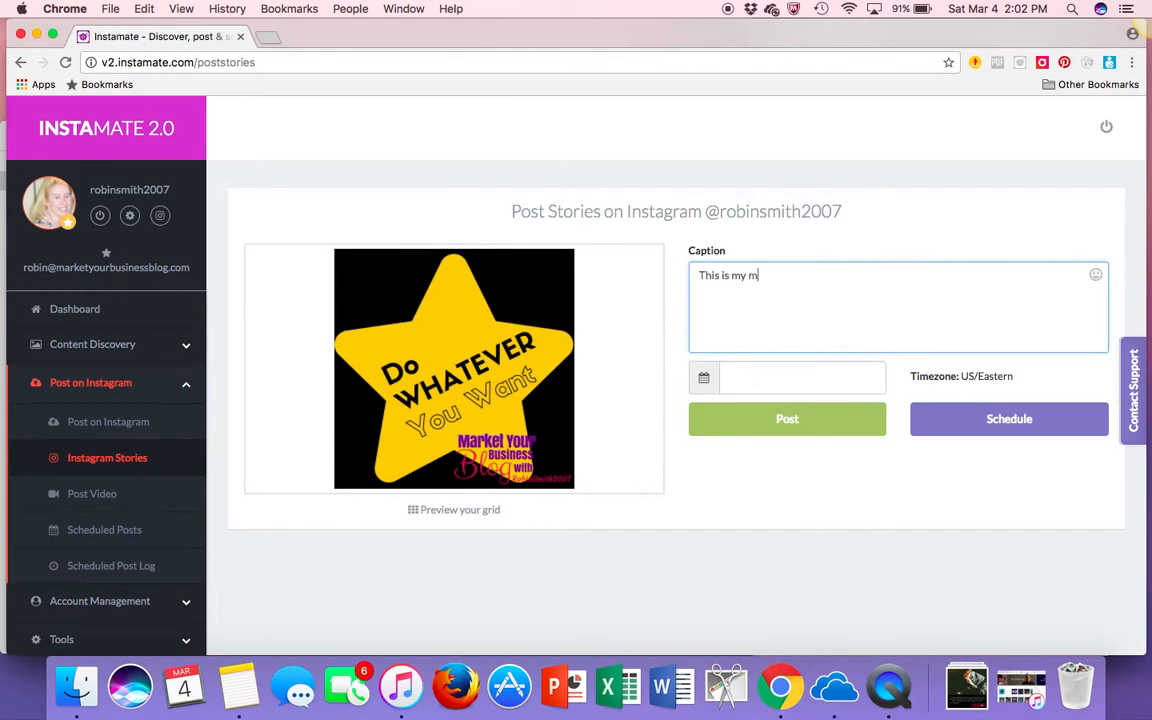
pyautogui.write('otto for the weekend! Are yo')
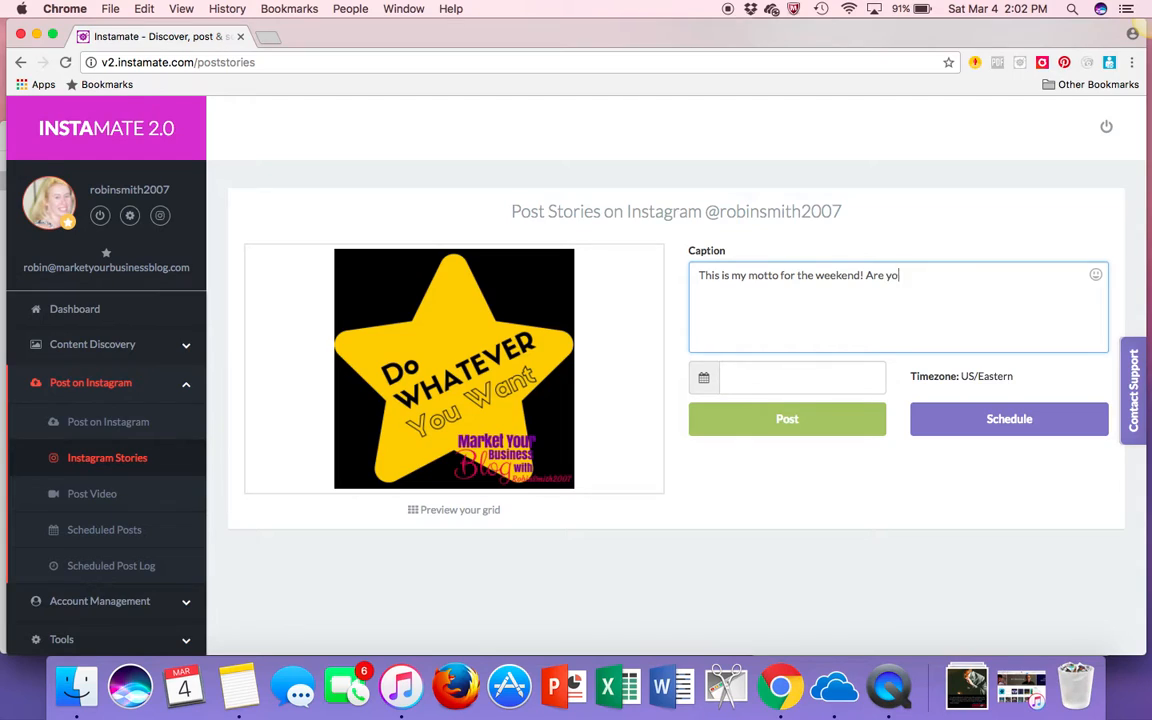
pyautogui.write('u with me?')
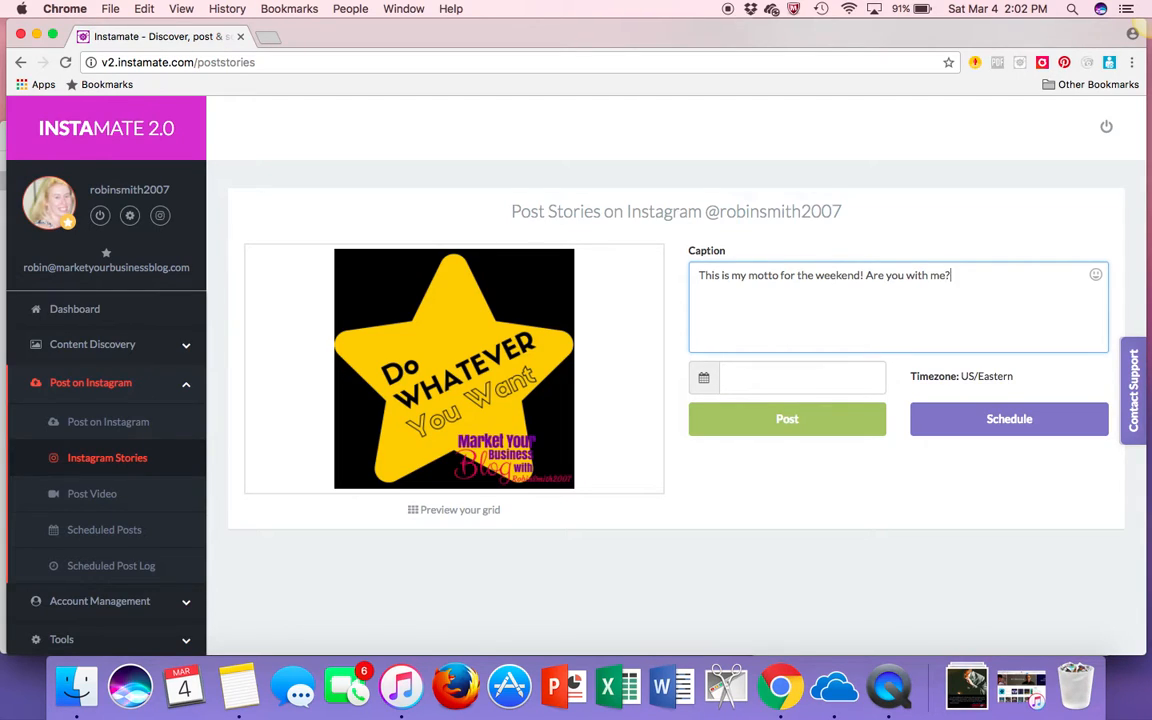
# Add a grinning emoji to the caption and post the star image as a story.
pyautogui.click(1095, 275)
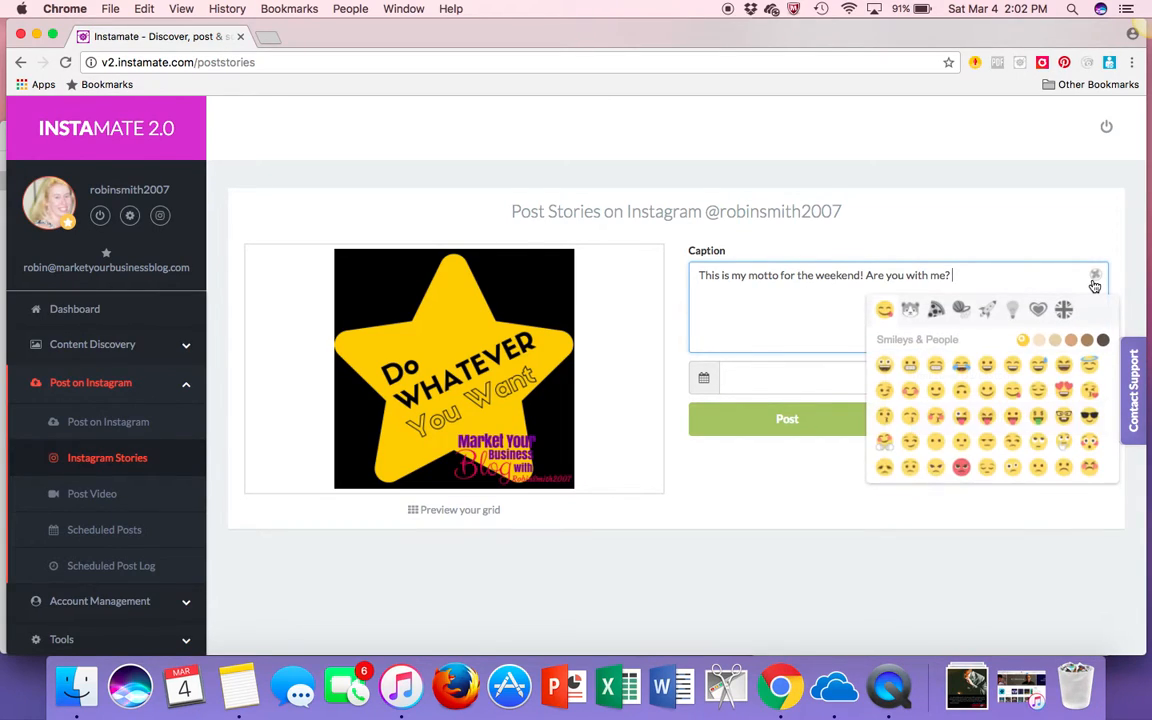
pyautogui.click(884, 364)
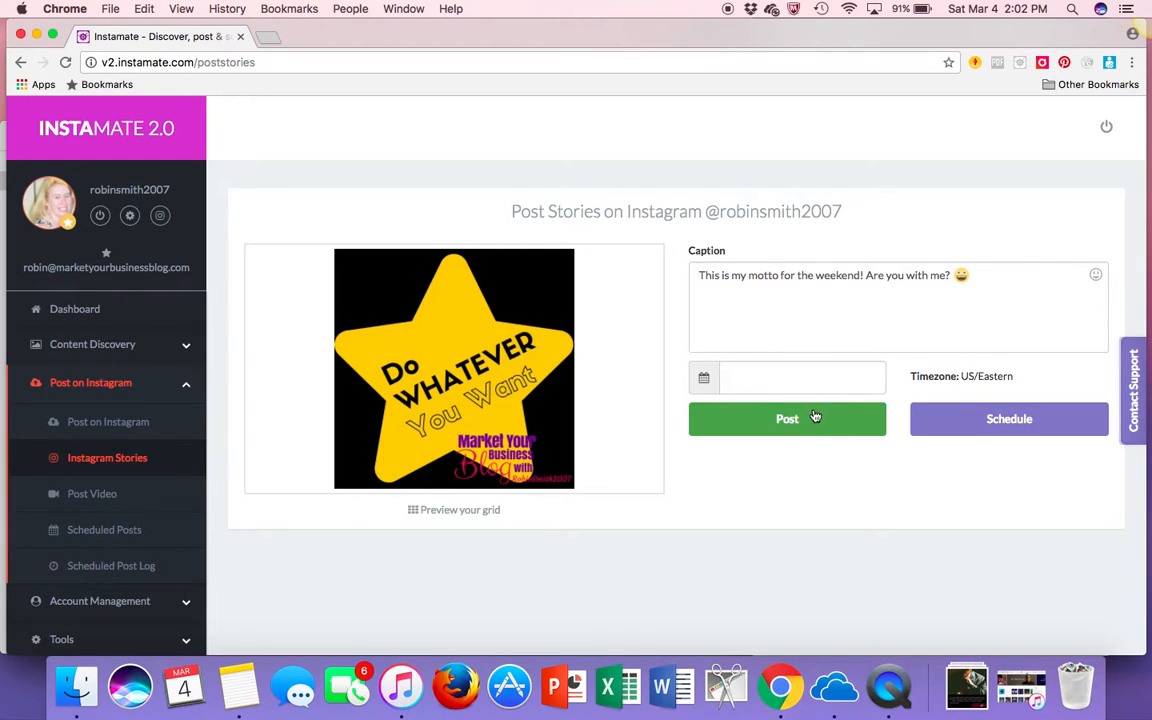
pyautogui.moveTo(814, 418)
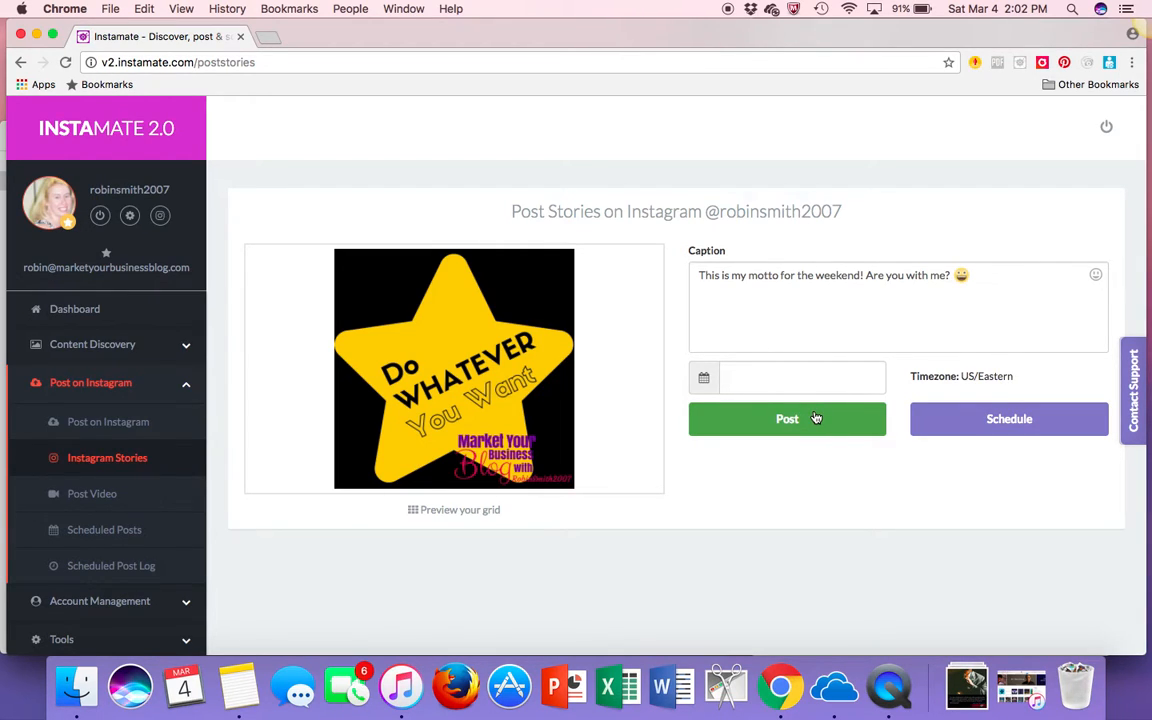
pyautogui.click(787, 418)
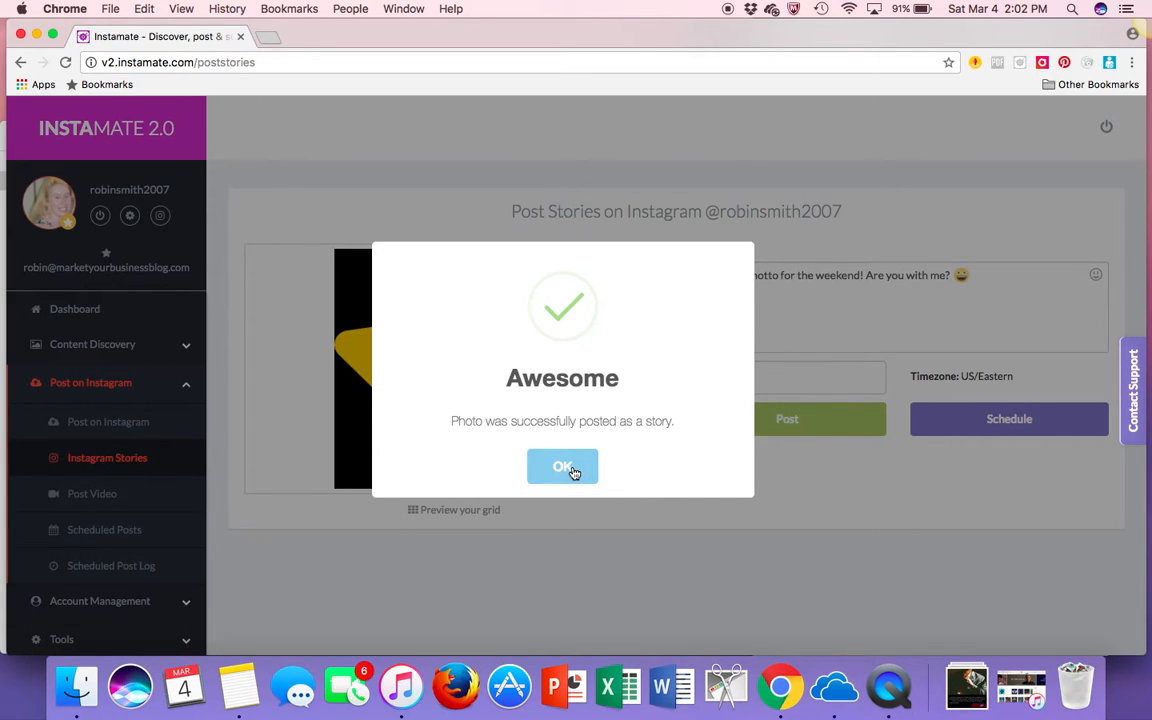
# Dismiss the post confirmation and check the star story's viewers on the mirrored phone.
pyautogui.click(562, 466)
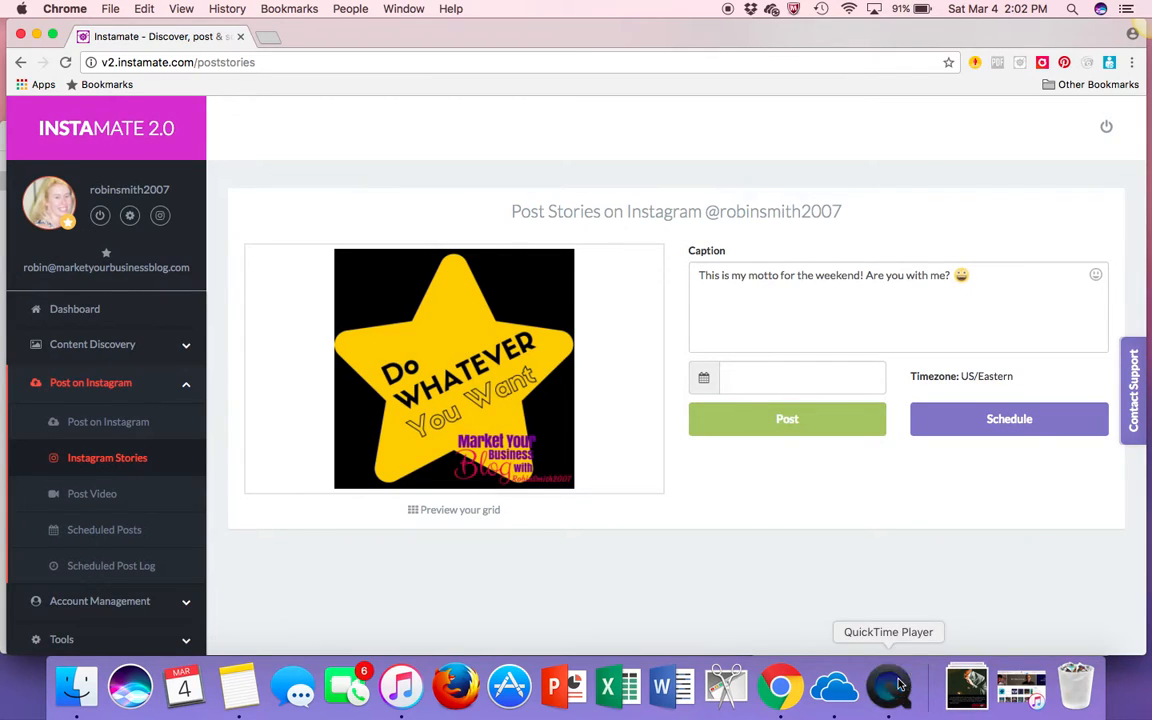
pyautogui.click(888, 687)
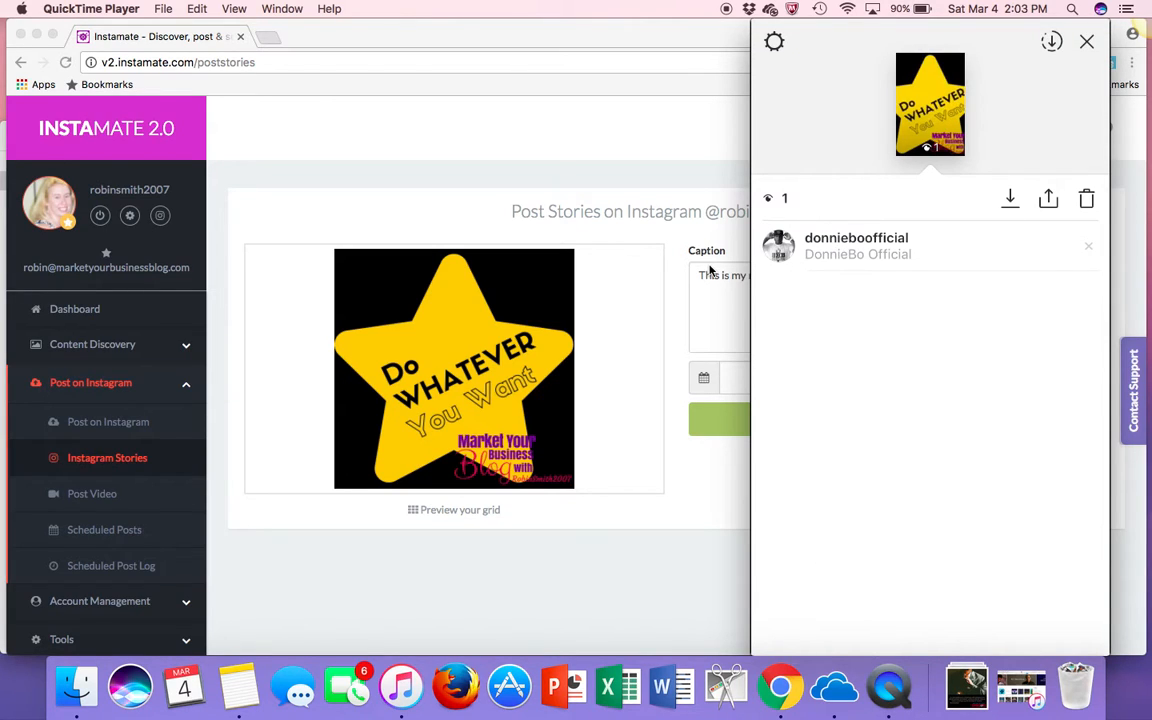
pyautogui.click(929, 104)
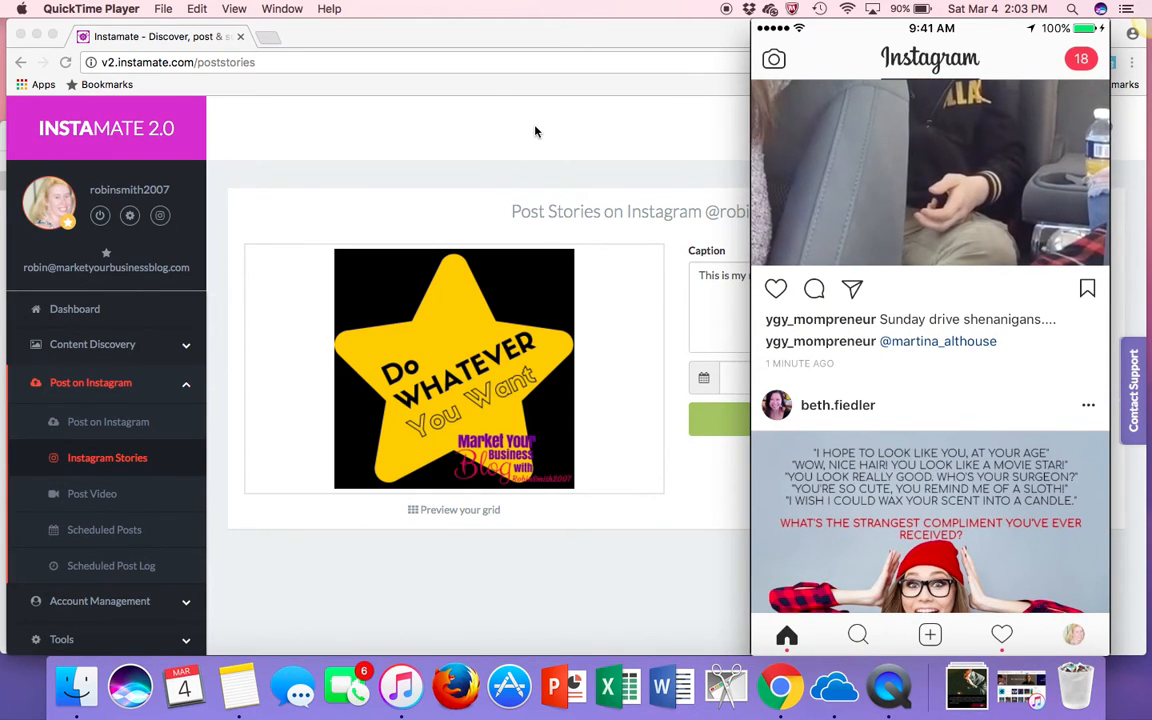
# Return to the Instagram home feed and scroll it.
pyautogui.scroll(-3)
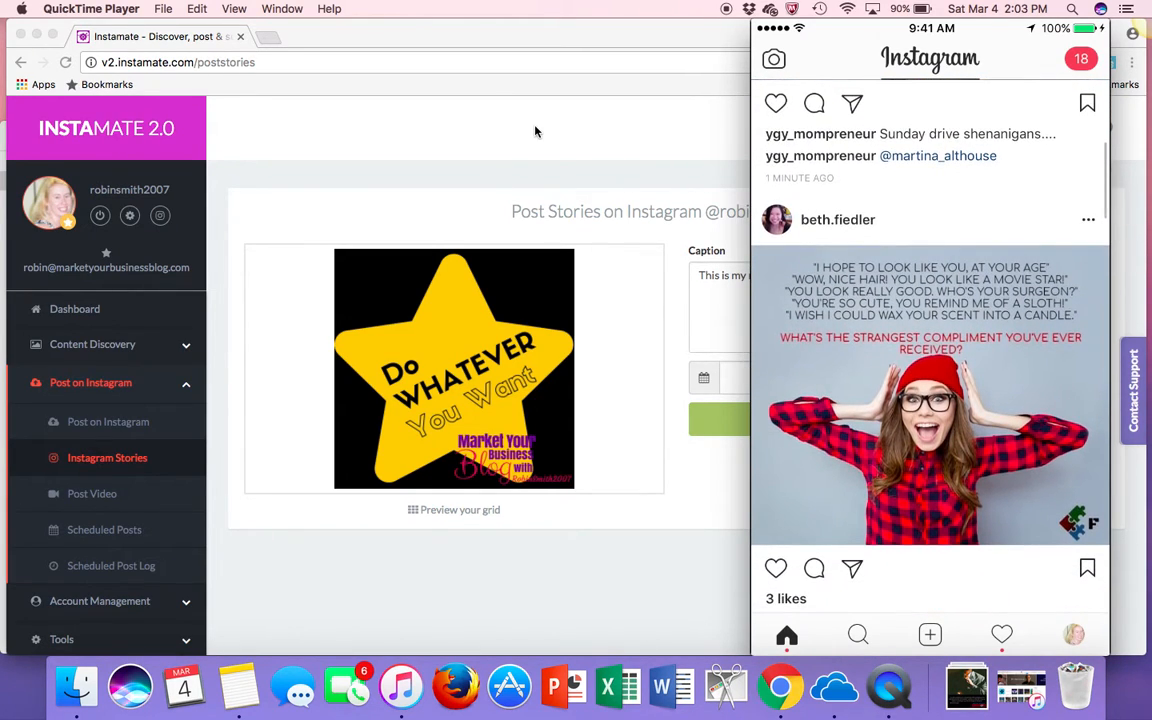
pyautogui.scroll(-3)
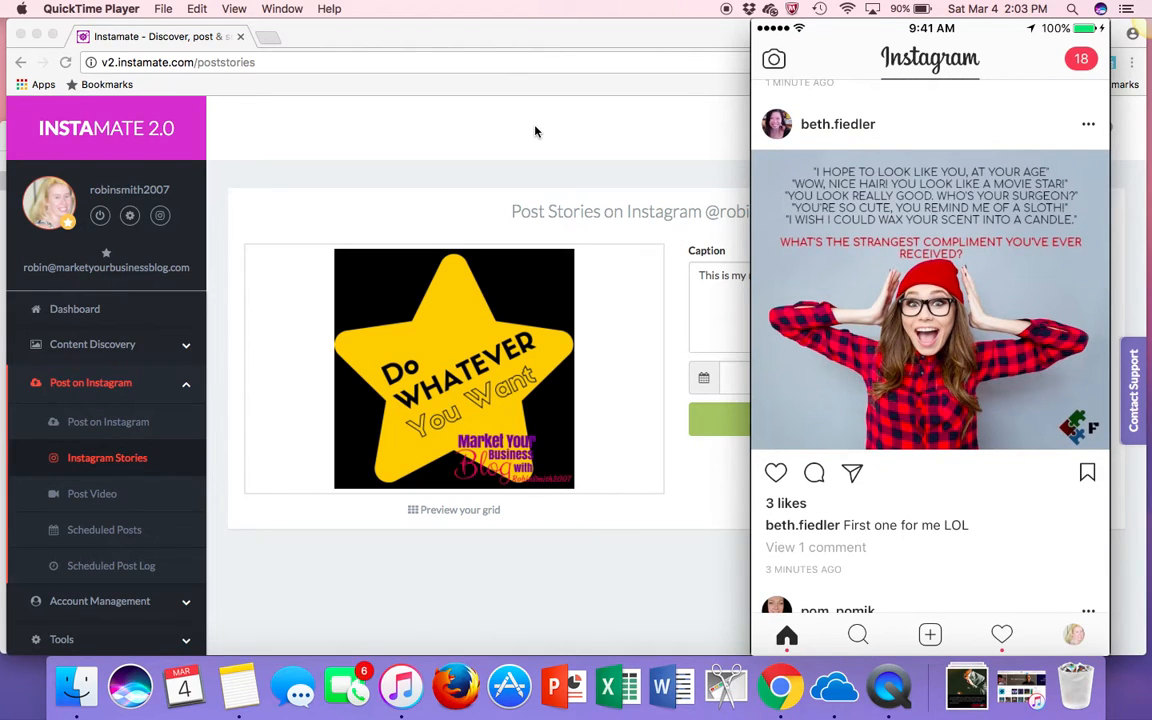
pyautogui.moveTo(584, 270)
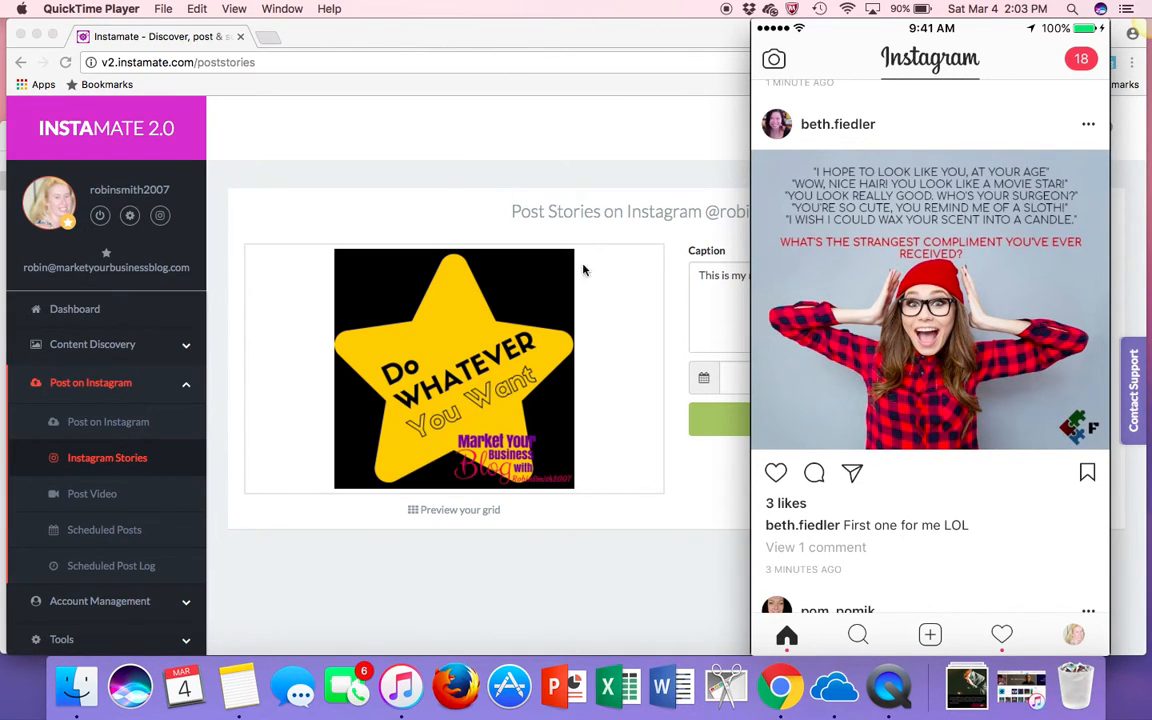